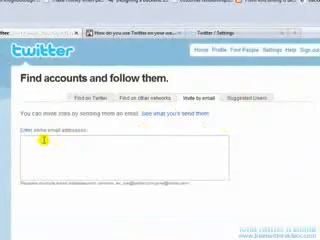
Step: Scroll down the Find accounts and follow them page to see the people search
scroll("down", 3)
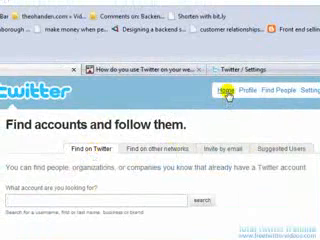
Step: View the Firefox Add-ons results for 'POWER TWITTER', with Power Twitter listed first of 16
left_click(292, 88)
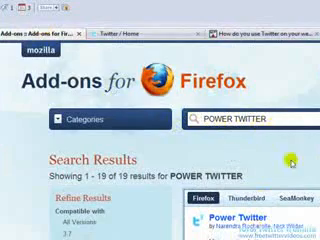
scroll("down", 3)
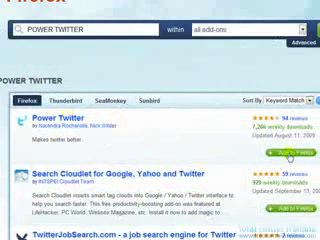